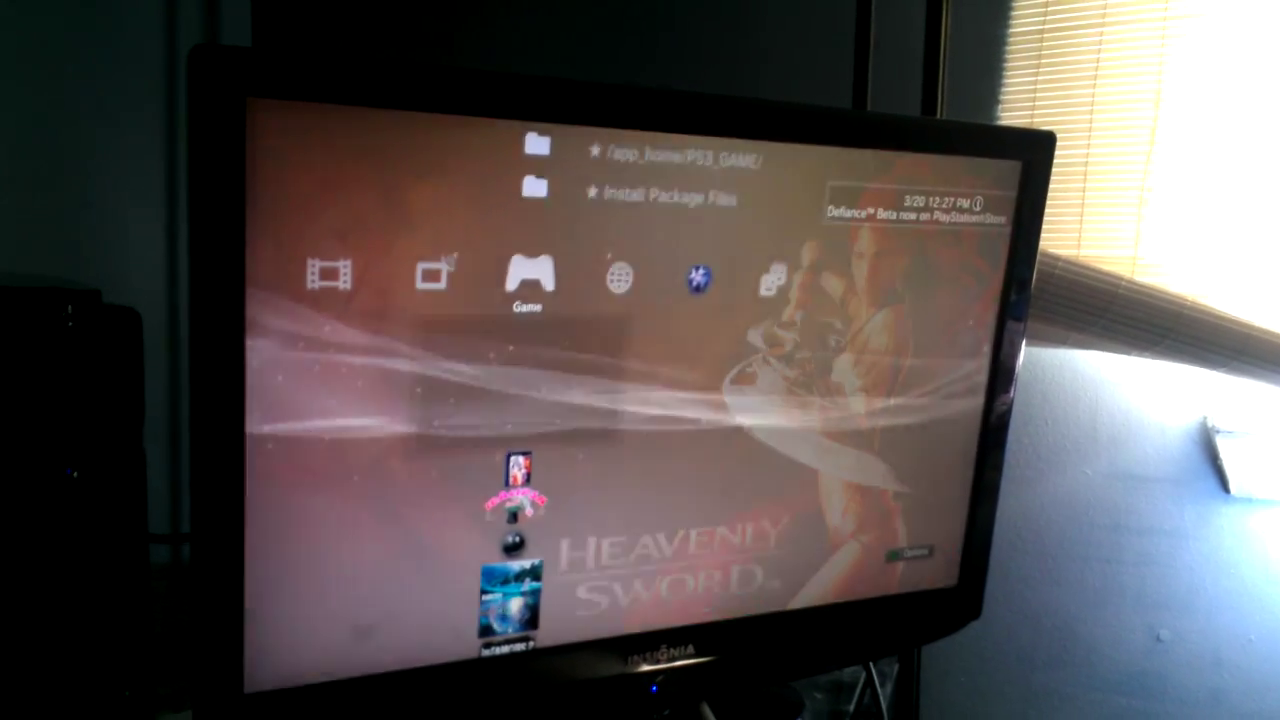
scroll("up", 3)
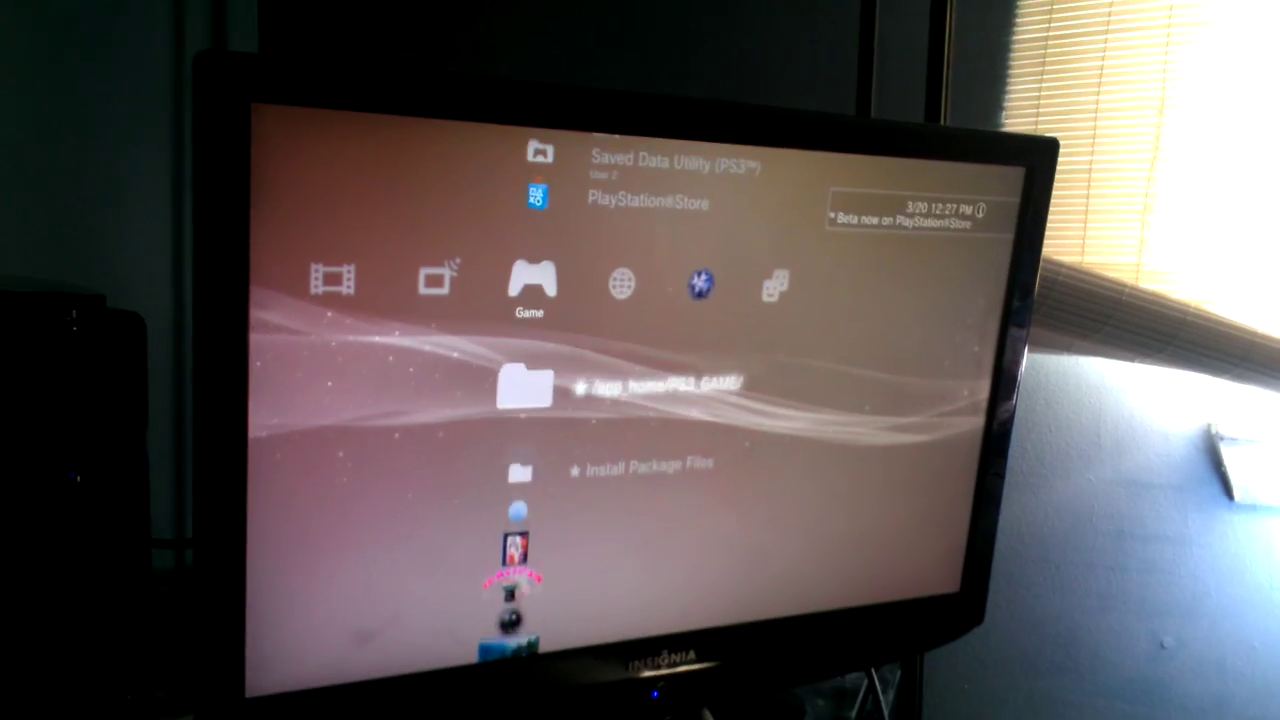